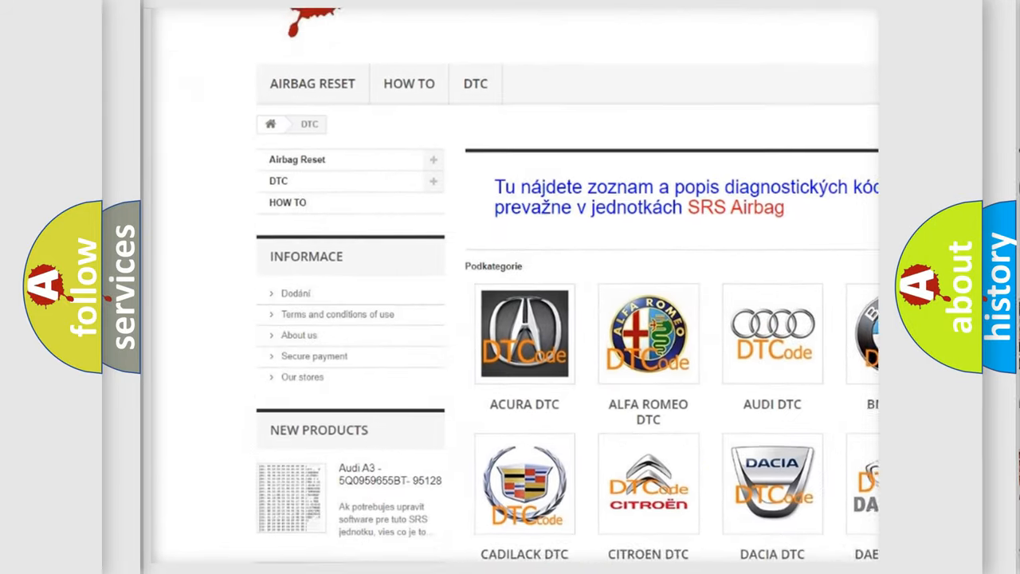
scroll("down", 3)
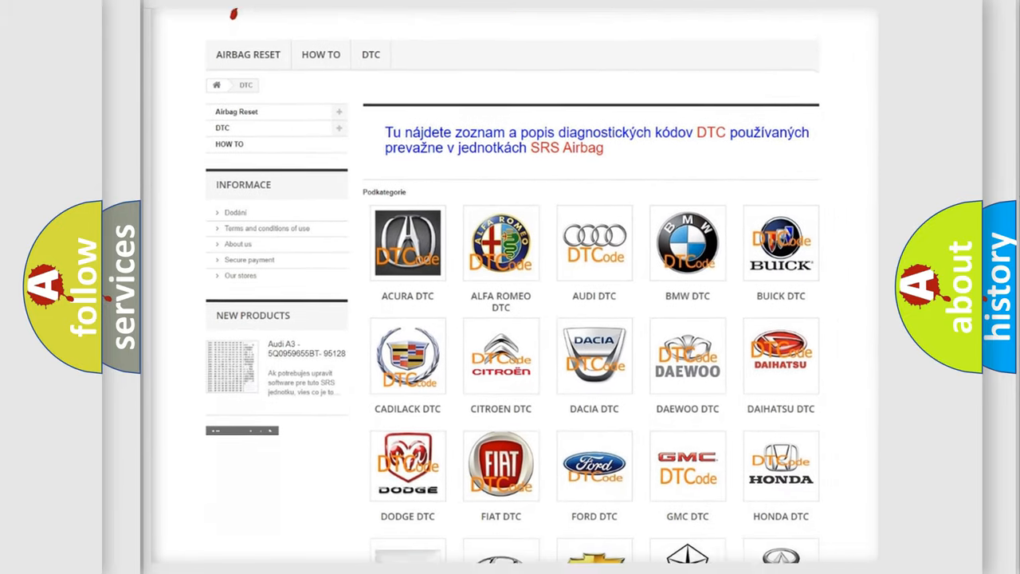
scroll("down", 3)
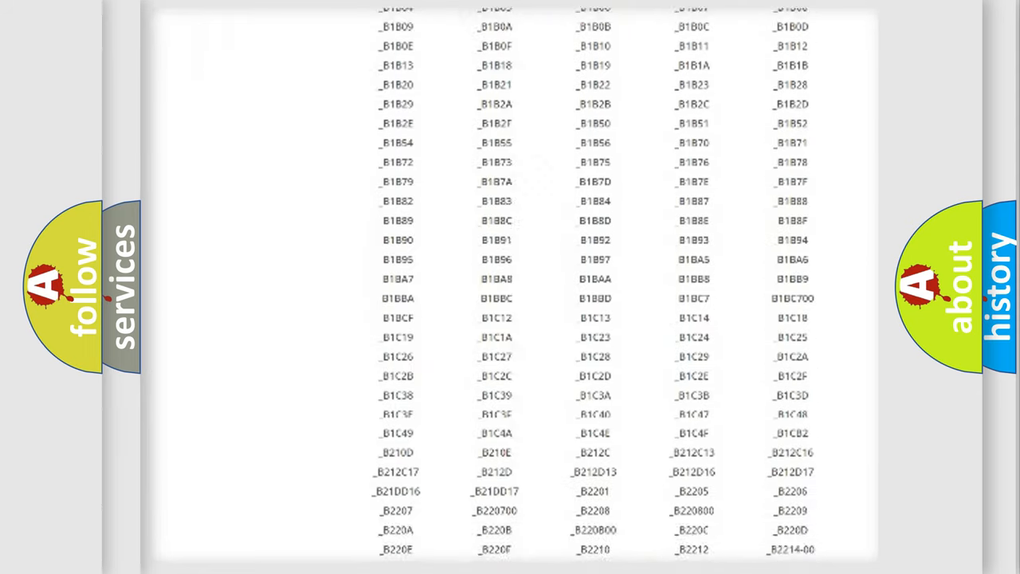
scroll("down", 3)
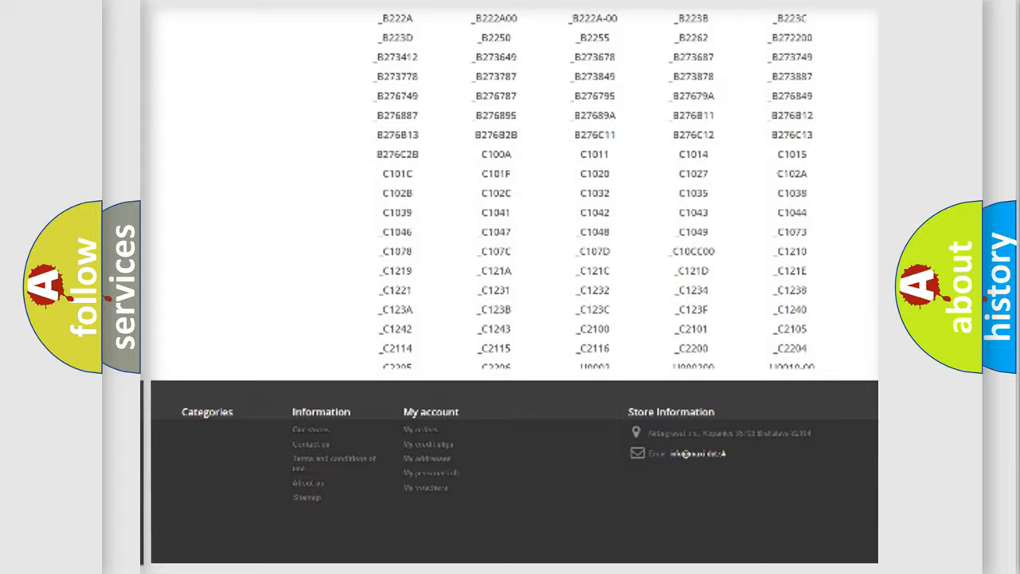